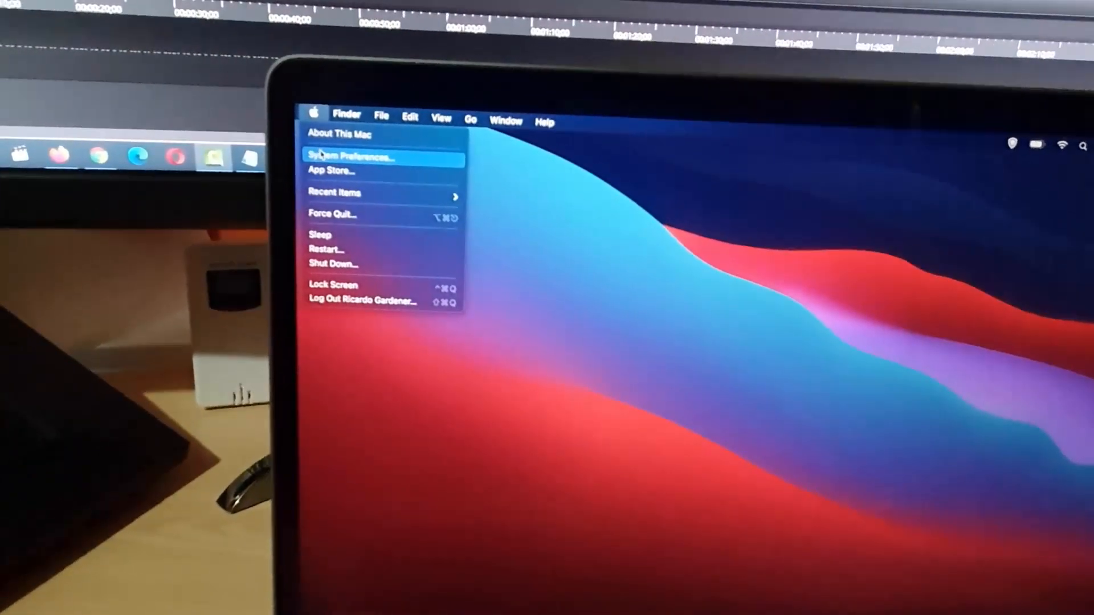
- Open System Preferences from the Apple menu
left_click(351, 155)
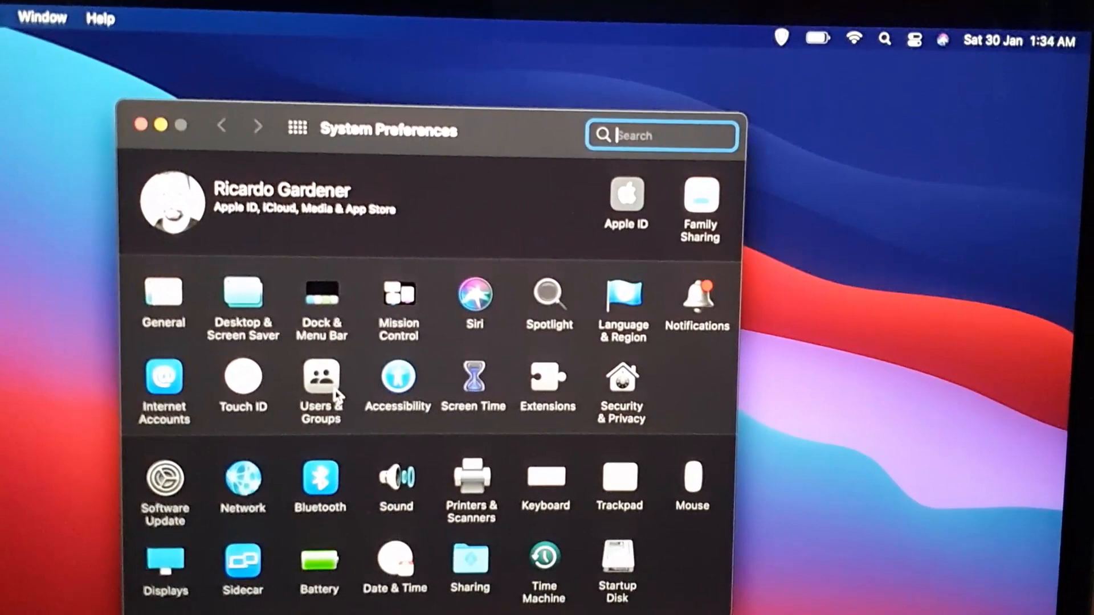
- Open the Users & Groups pane for the admin account
left_click(320, 380)
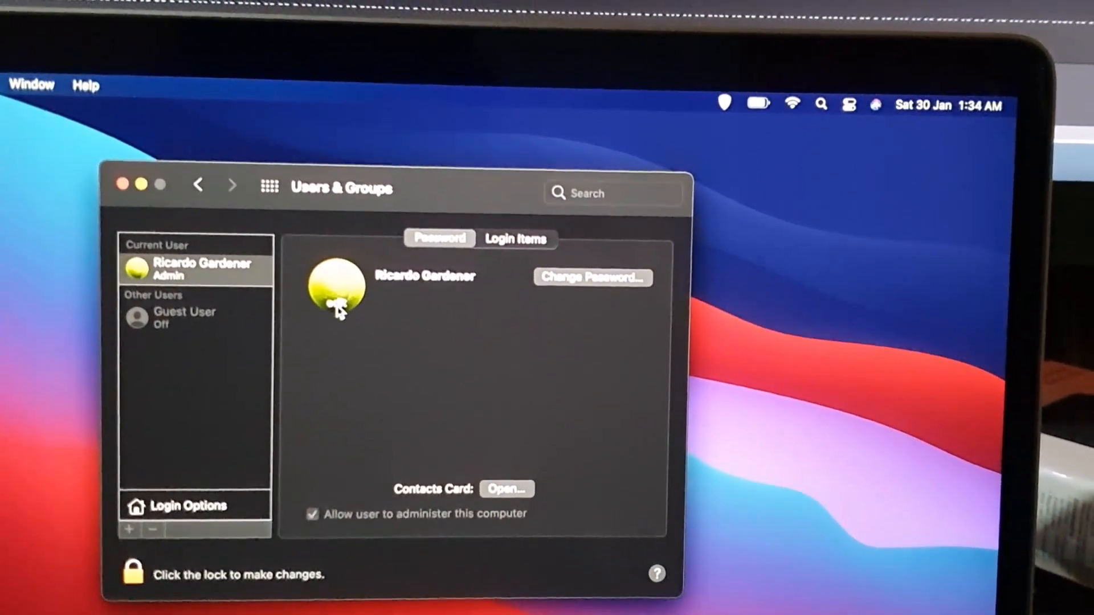
- Open the picture editor by selecting the tennis ball profile picture
left_click(336, 289)
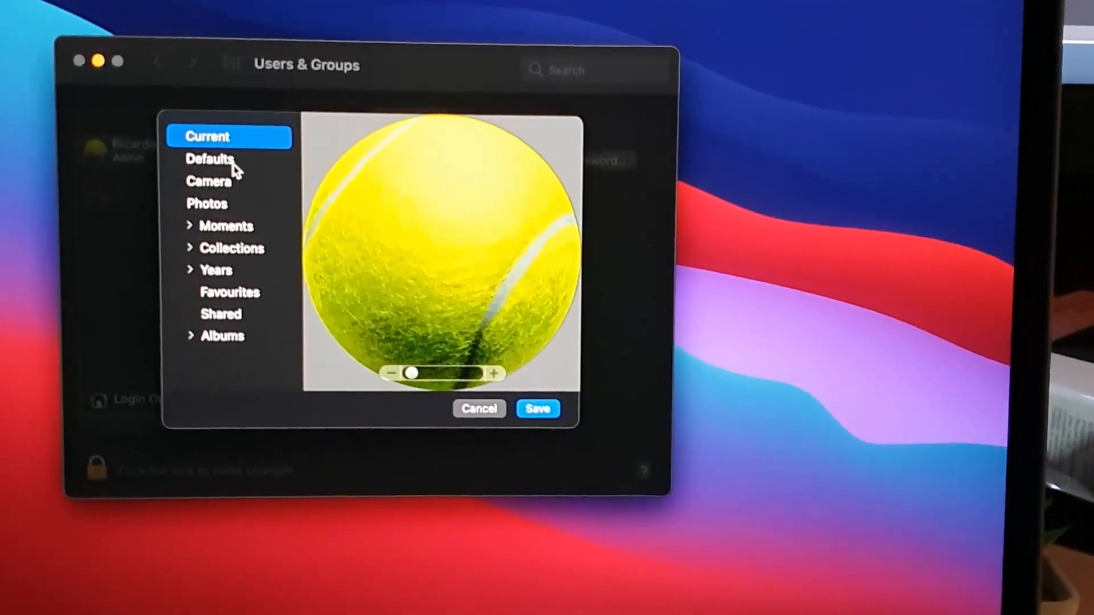
- Choose the Earth globe from Defaults pictures and save it as the account picture
left_click(210, 159)
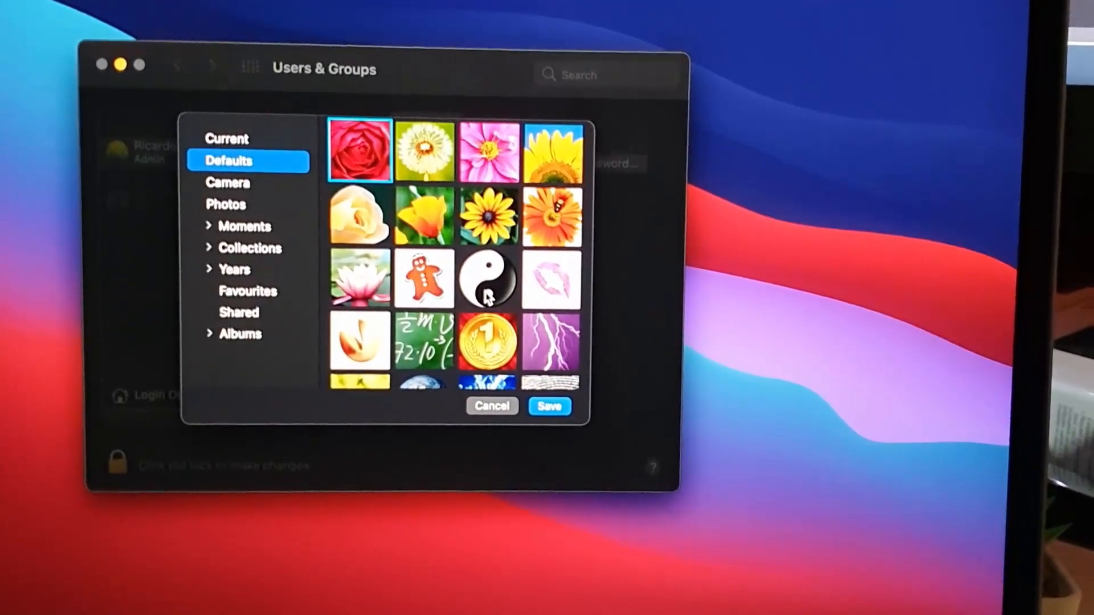
scroll("down", 3)
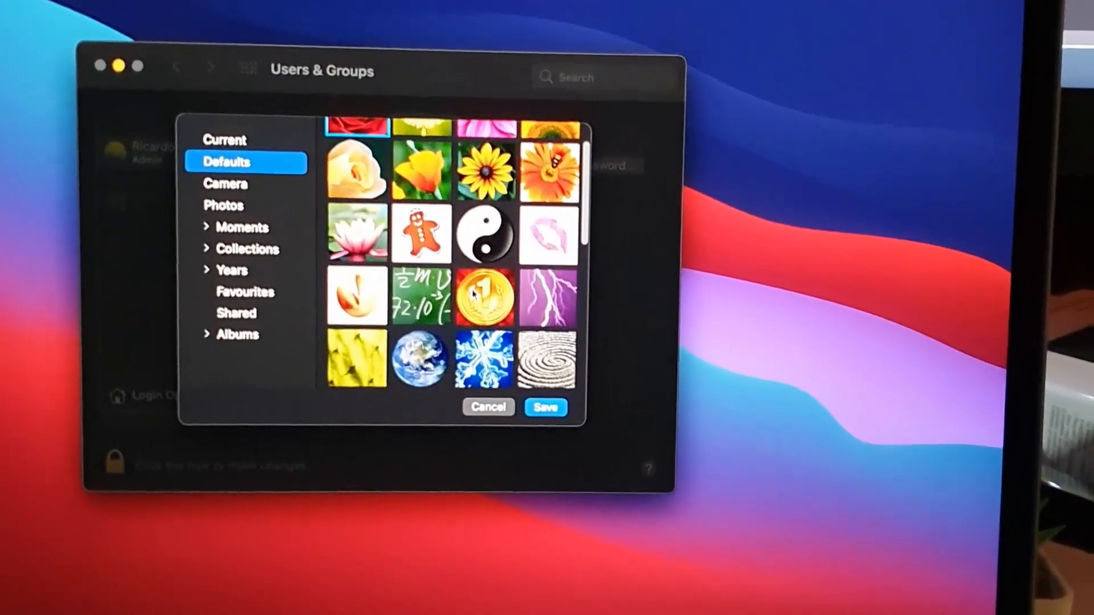
scroll("down", 3)
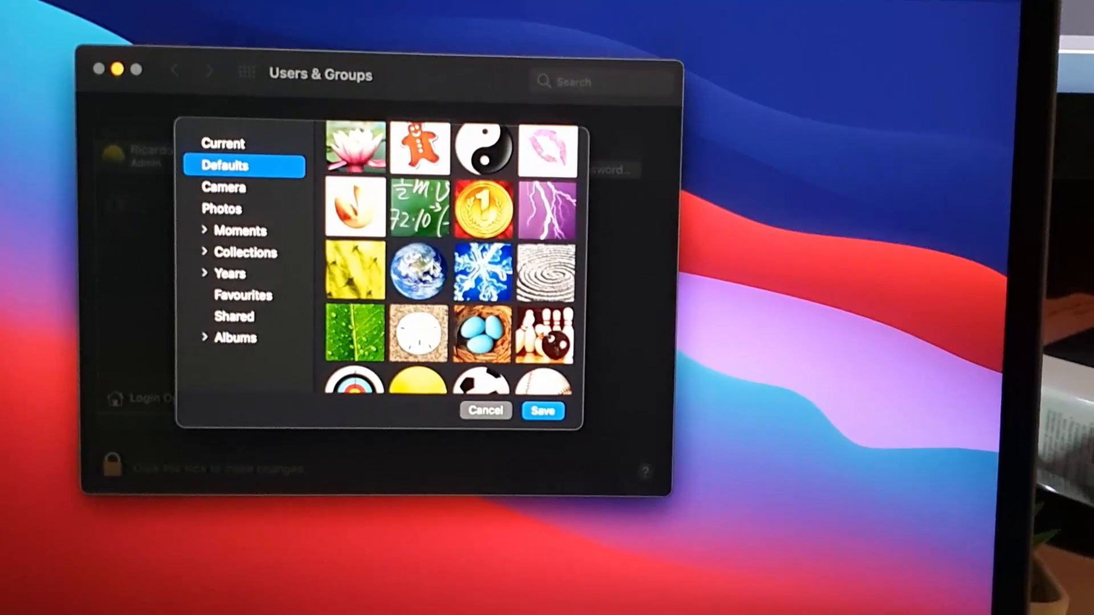
left_click(417, 271)
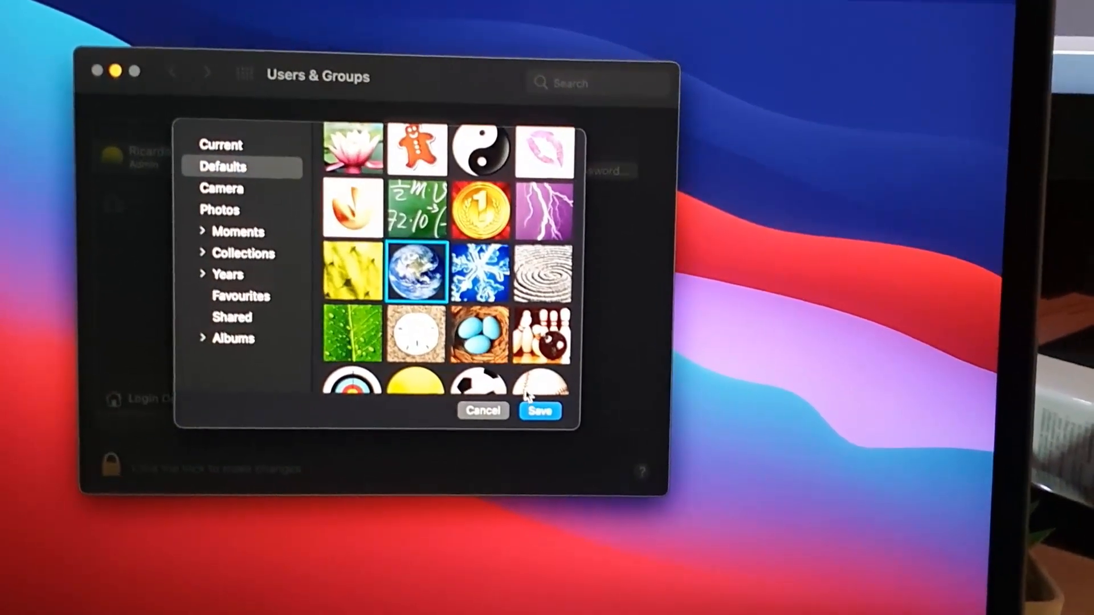
left_click(539, 410)
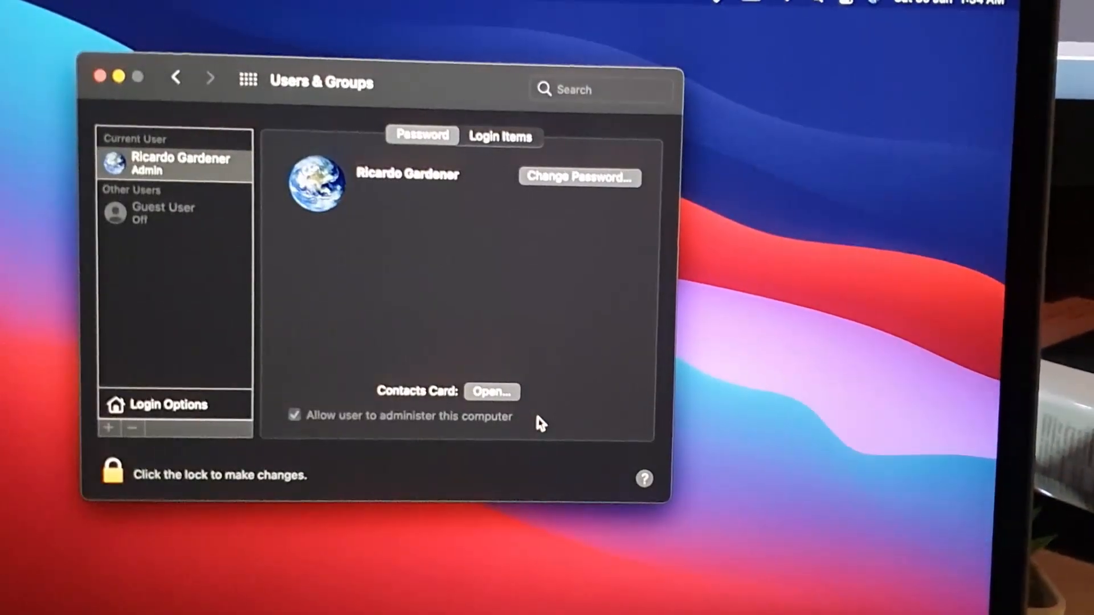